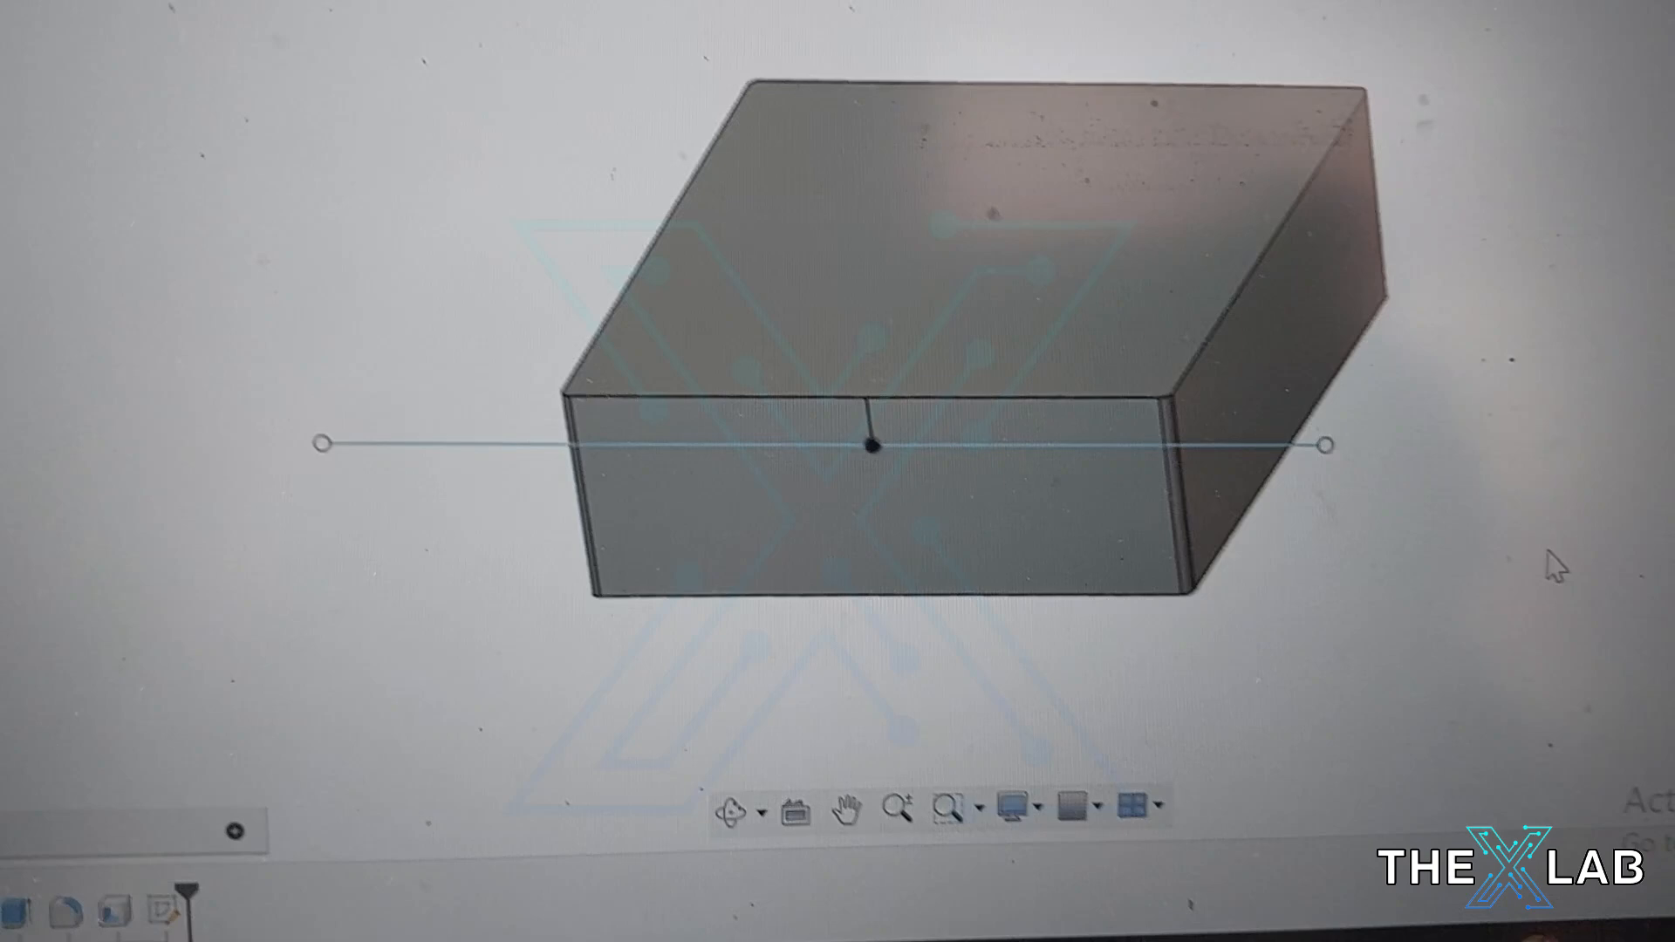
Bring up the Modify tools list (Combine, Split Body) for the box body.
right_click(876, 443)
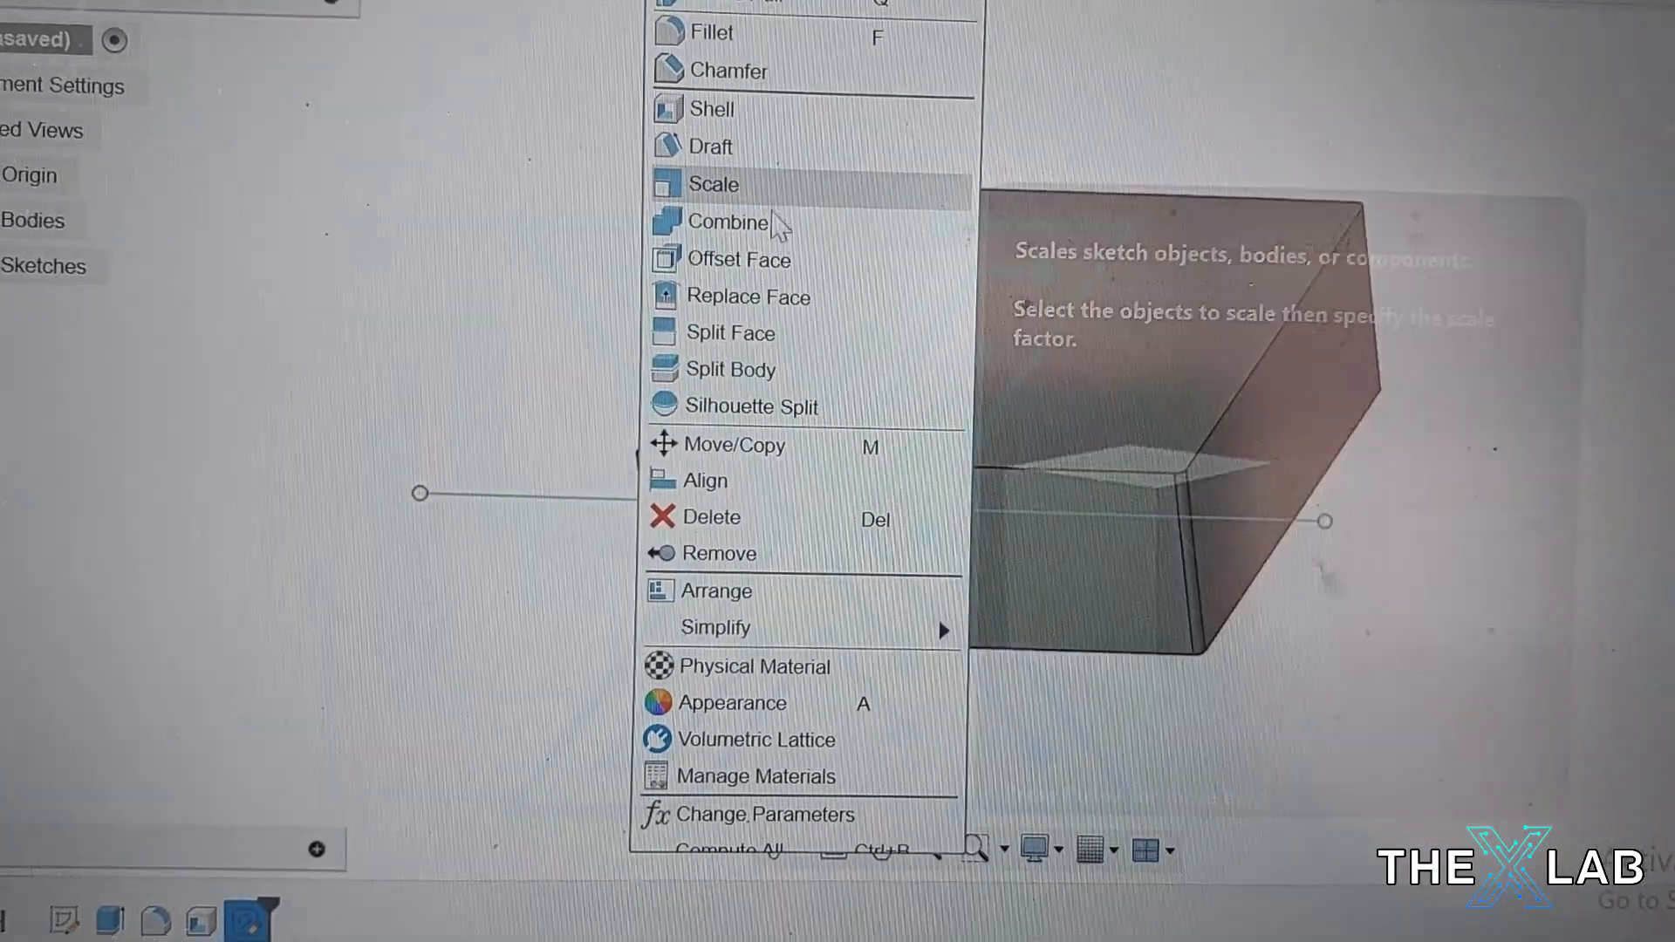